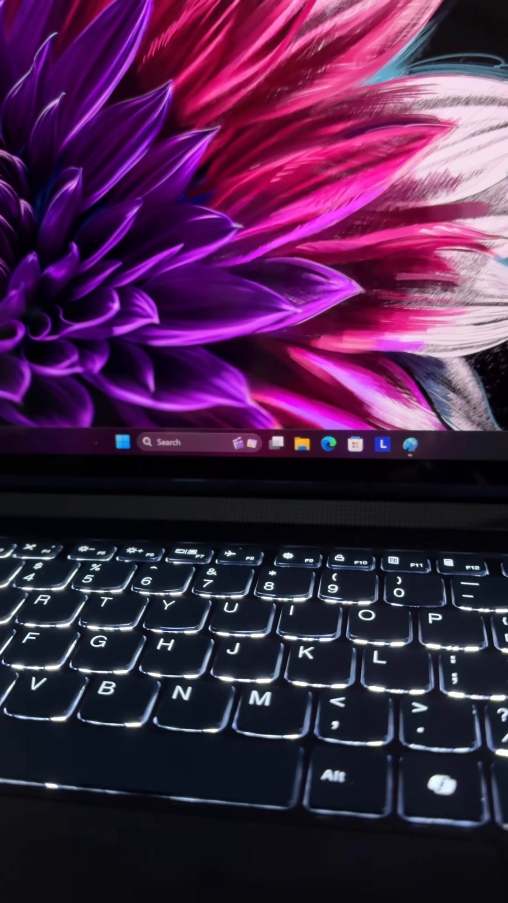
Open Lenovo Pen Settings from the taskbar to view the pen battery level at 25%
{"action": "left_click", "coordinate": [382, 444]}
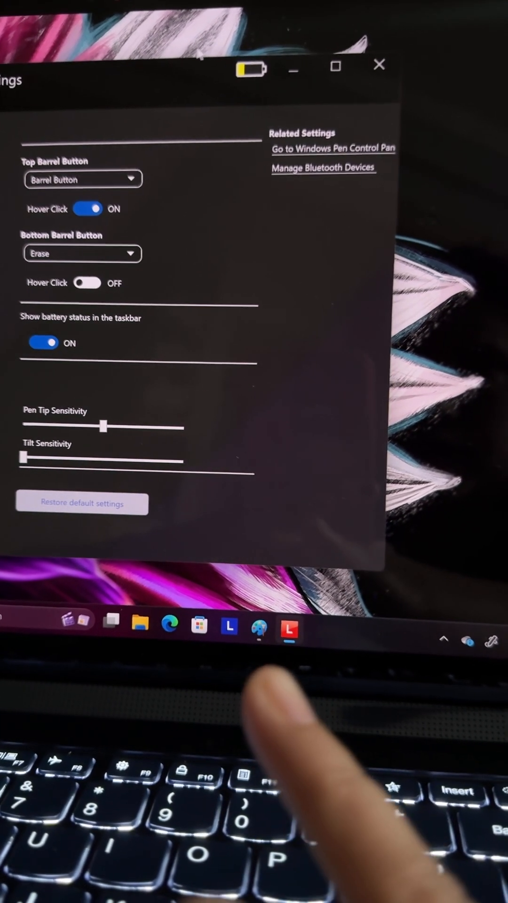
{"action": "mouse_move", "coordinate": [251, 69]}
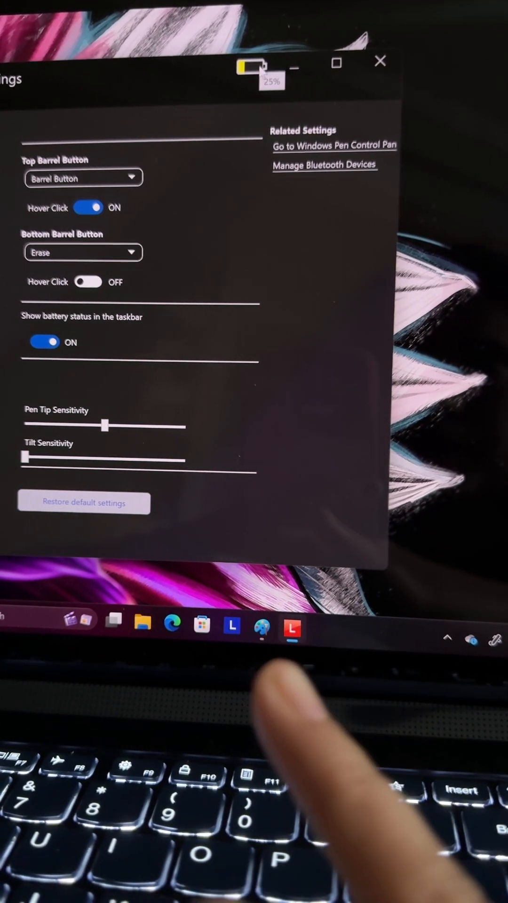